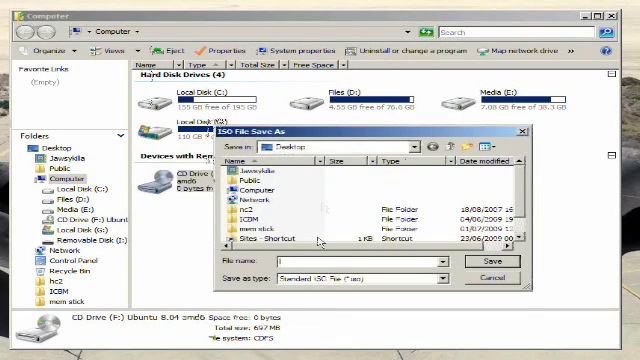
{"action": "mouse_move", "coordinate": [322, 250]}
{"action": "type", "text": "ubuntuVM"}
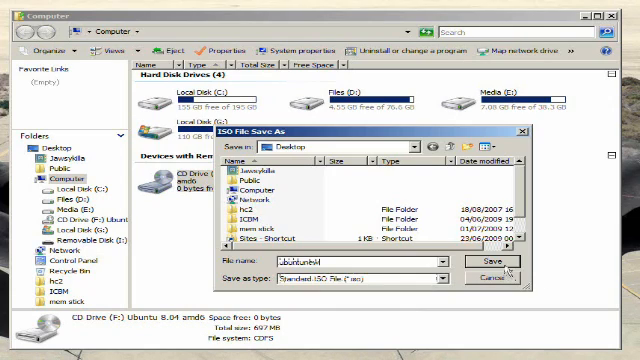
- Save the CD drive's contents as an ISO image file on the Desktop
{"action": "left_click", "coordinate": [489, 261]}
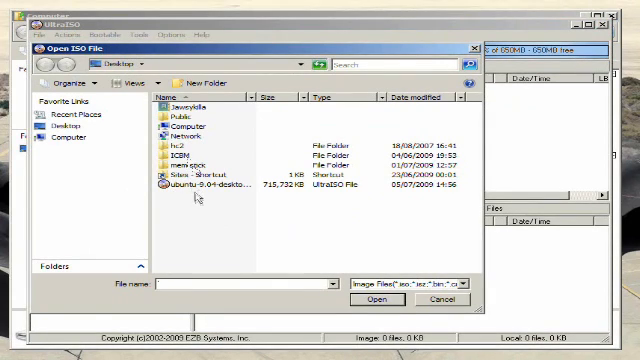
- Open ubuntu-9.04-desktop-i386.iso from the Desktop in UltraISO
{"action": "left_click", "coordinate": [220, 187]}
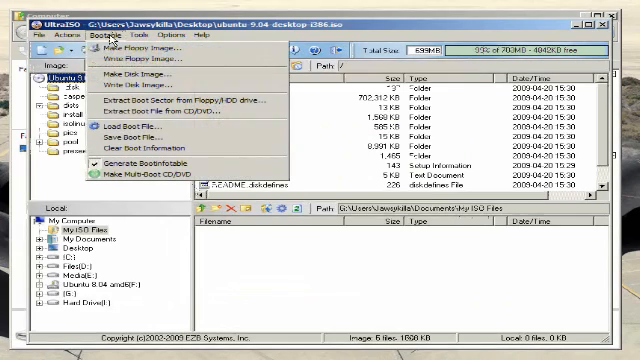
{"action": "mouse_move", "coordinate": [155, 88]}
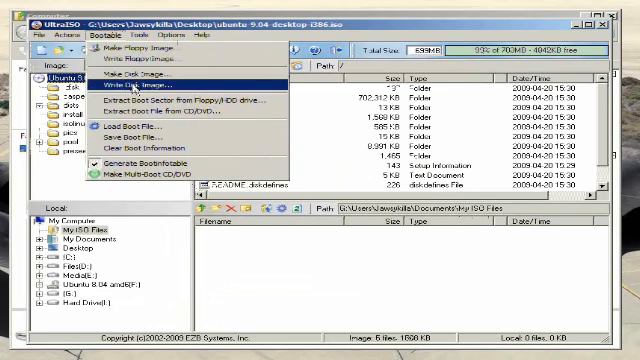
- Write the disk image to the 4 GB USB disk using USB-HDD+ mode
{"action": "left_click", "coordinate": [157, 92]}
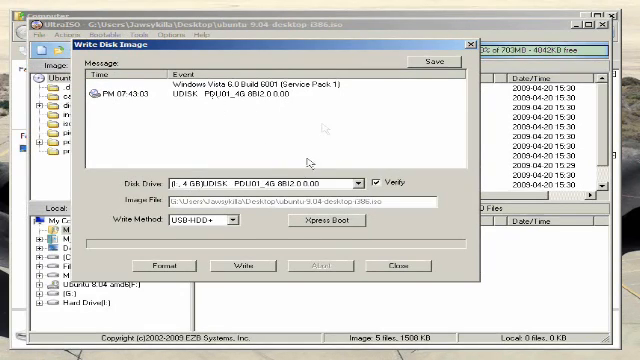
{"action": "left_click", "coordinate": [347, 182]}
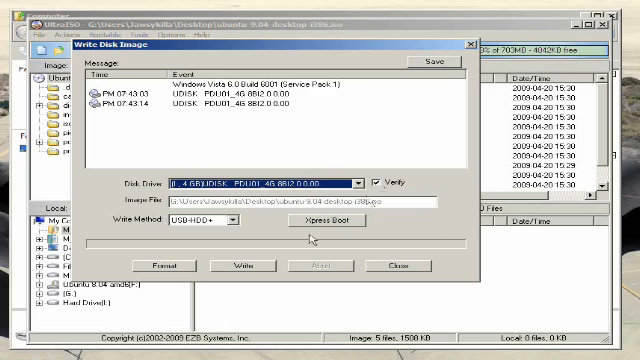
{"action": "mouse_move", "coordinate": [262, 230]}
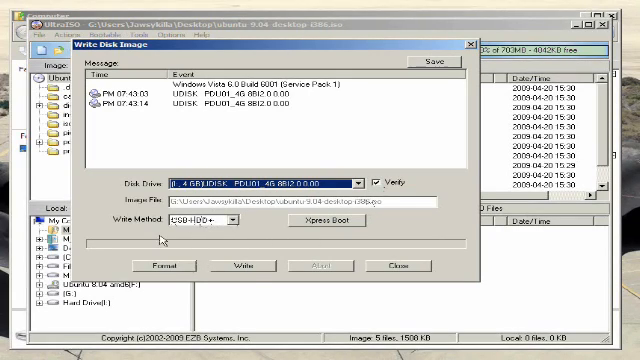
{"action": "mouse_move", "coordinate": [260, 270]}
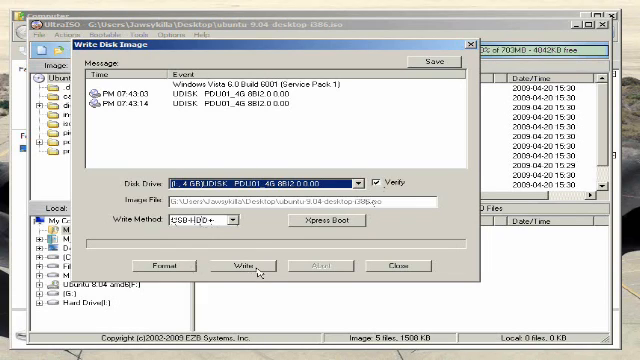
{"action": "left_click", "coordinate": [231, 265]}
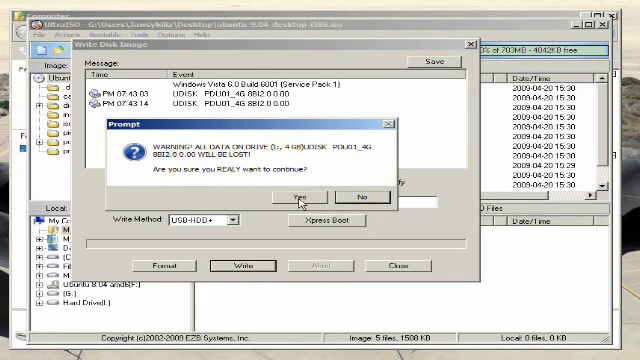
- Confirm erasing the USB disk's data and let the Ubuntu image write finish
{"action": "left_click", "coordinate": [284, 194]}
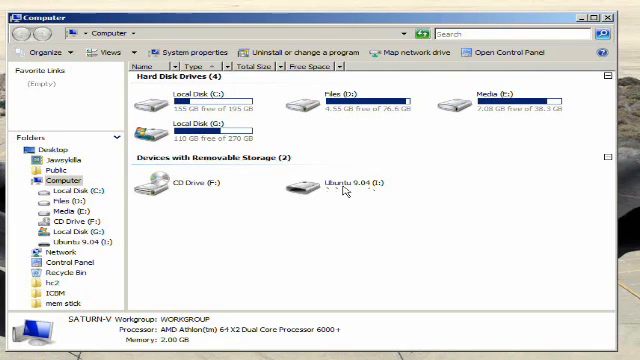
- Open the Ubuntu 9.04 (I:) removable drive in Computer to view its files
{"action": "double_click", "coordinate": [353, 185]}
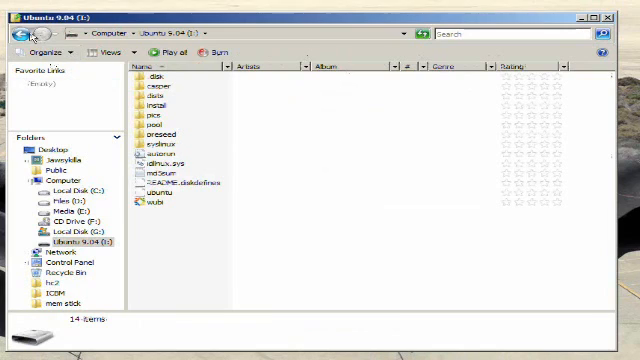
{"action": "mouse_move", "coordinate": [22, 35]}
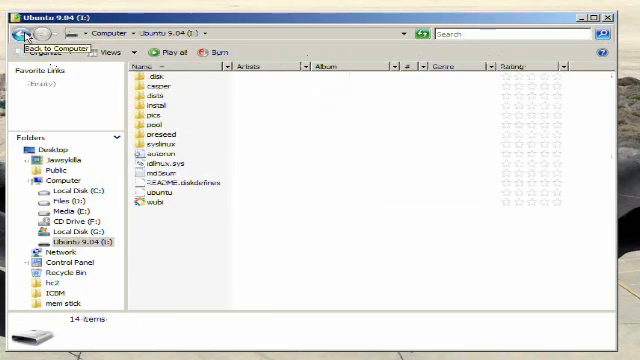